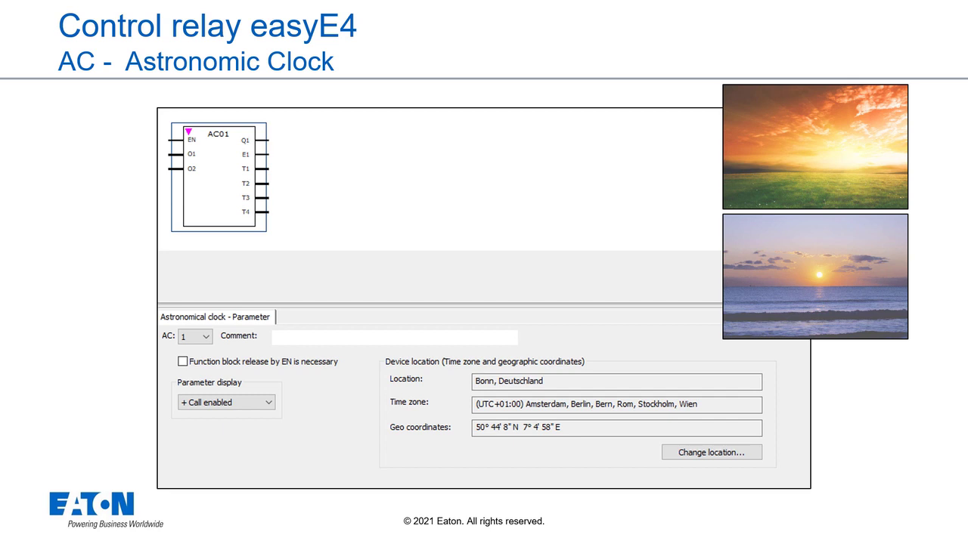
Bring up the astronomic clock's device location dialog showing Bonn, Deutschland with its time zone and coordinates
{"action": "left_click", "coordinate": [710, 452]}
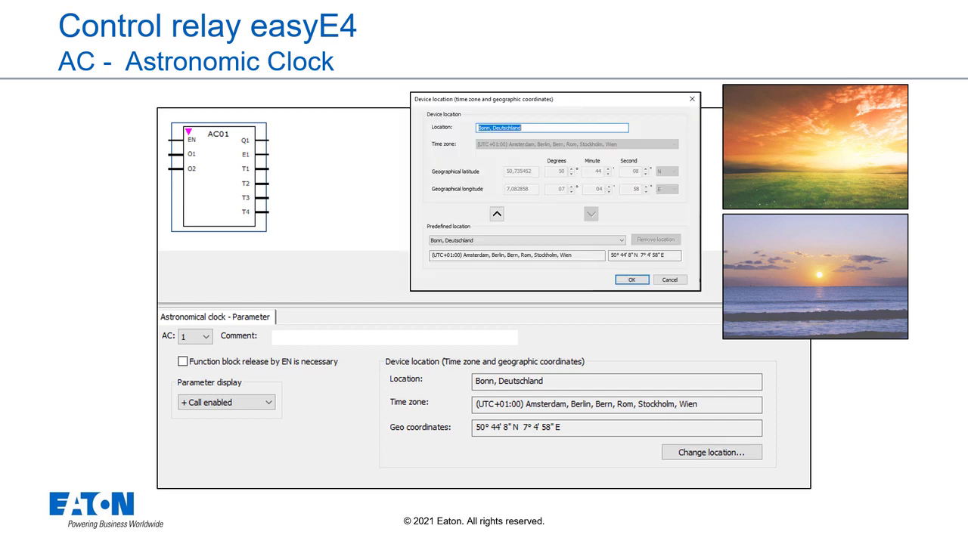